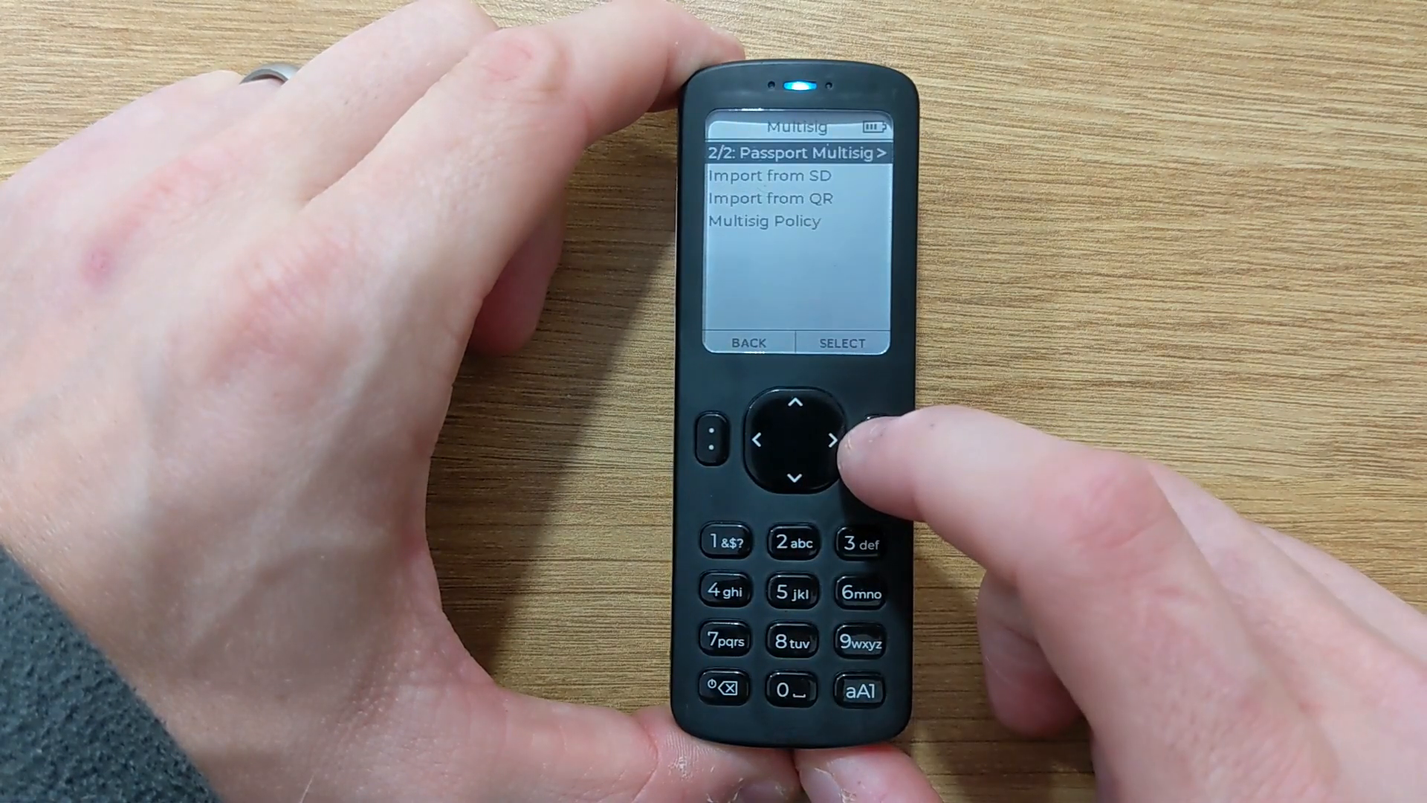
- Open '2/2: Passport Multisig' and scroll through its TBTC P2WSH policy and both cosigners' paths and xpubs
{"action": "left_click", "coordinate": [829, 439]}
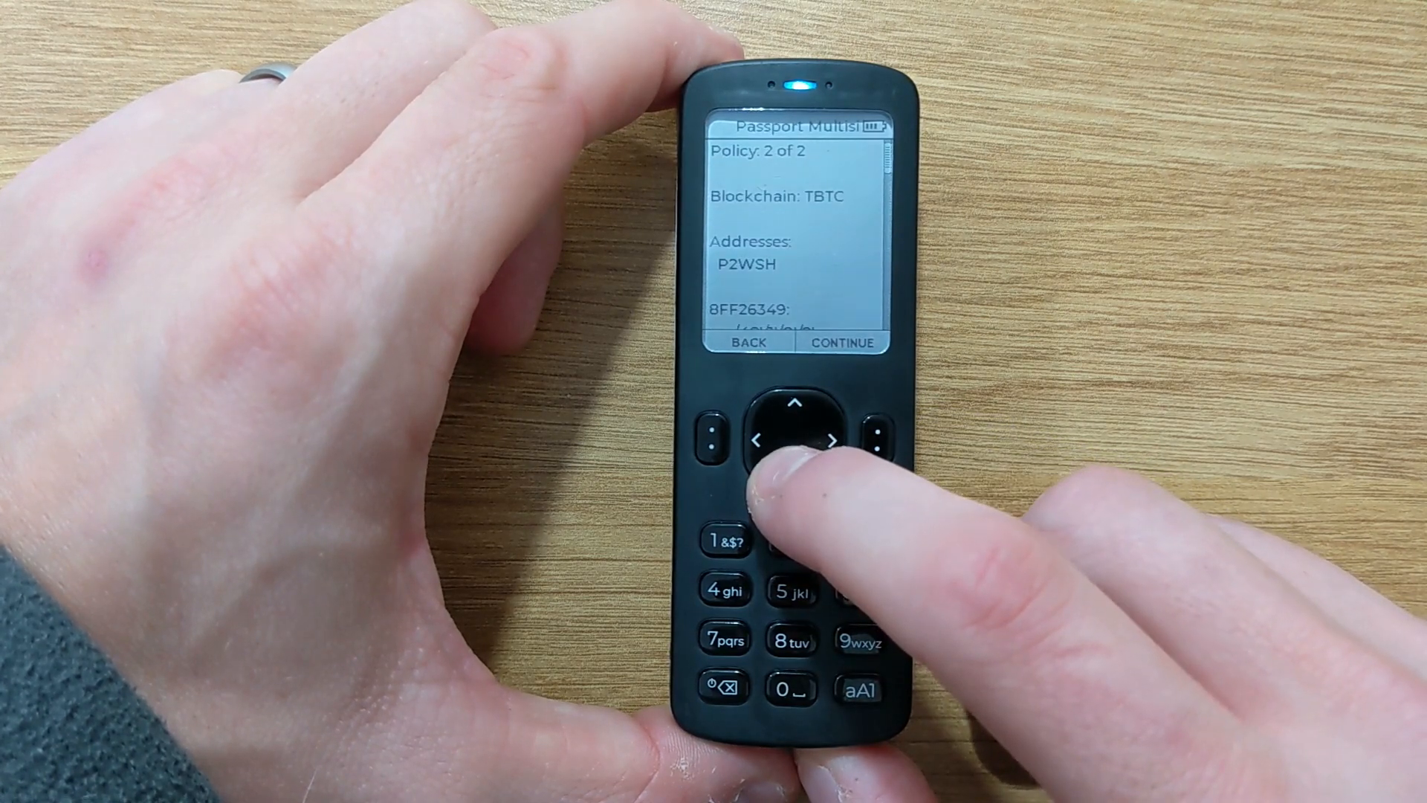
{"action": "left_click", "coordinate": [798, 442]}
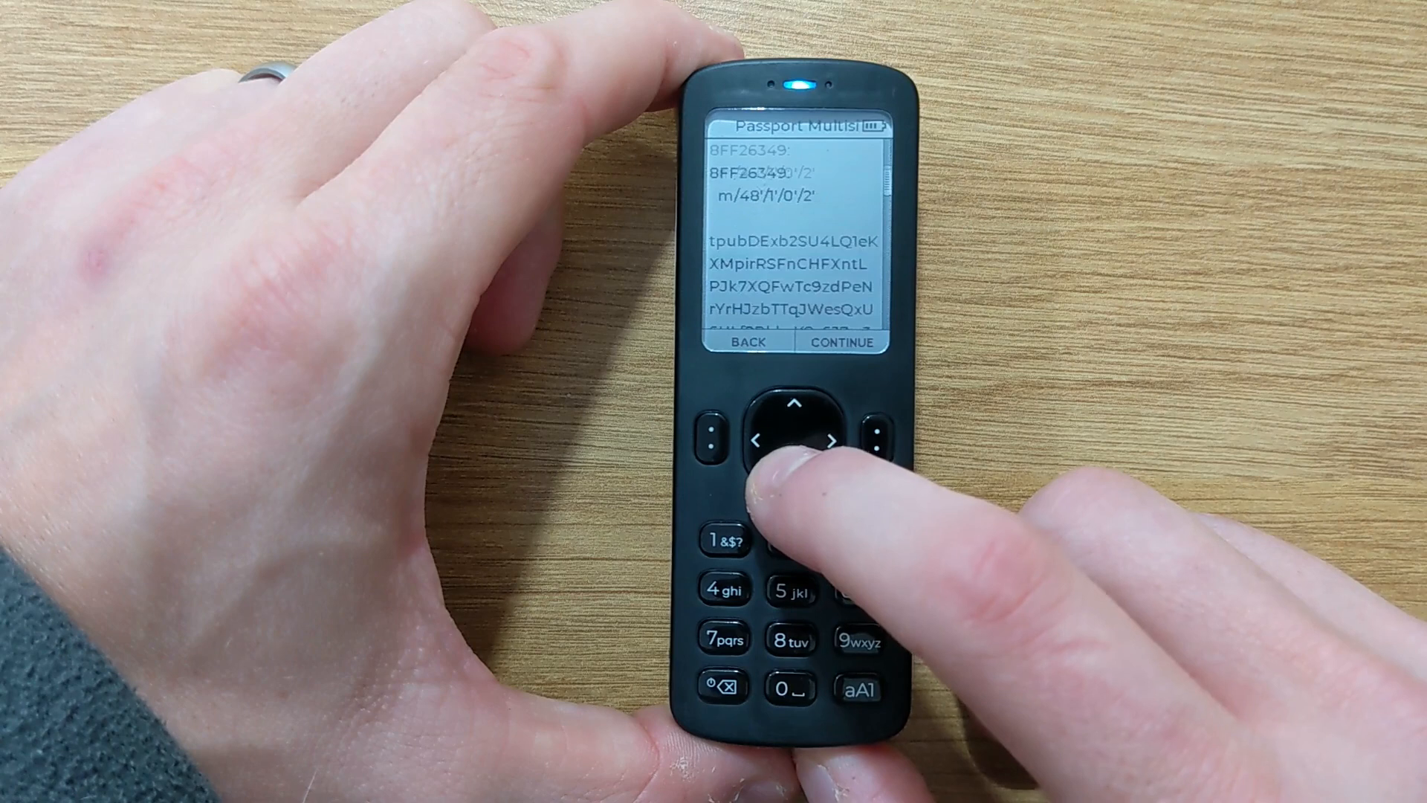
{"action": "left_click", "coordinate": [800, 440]}
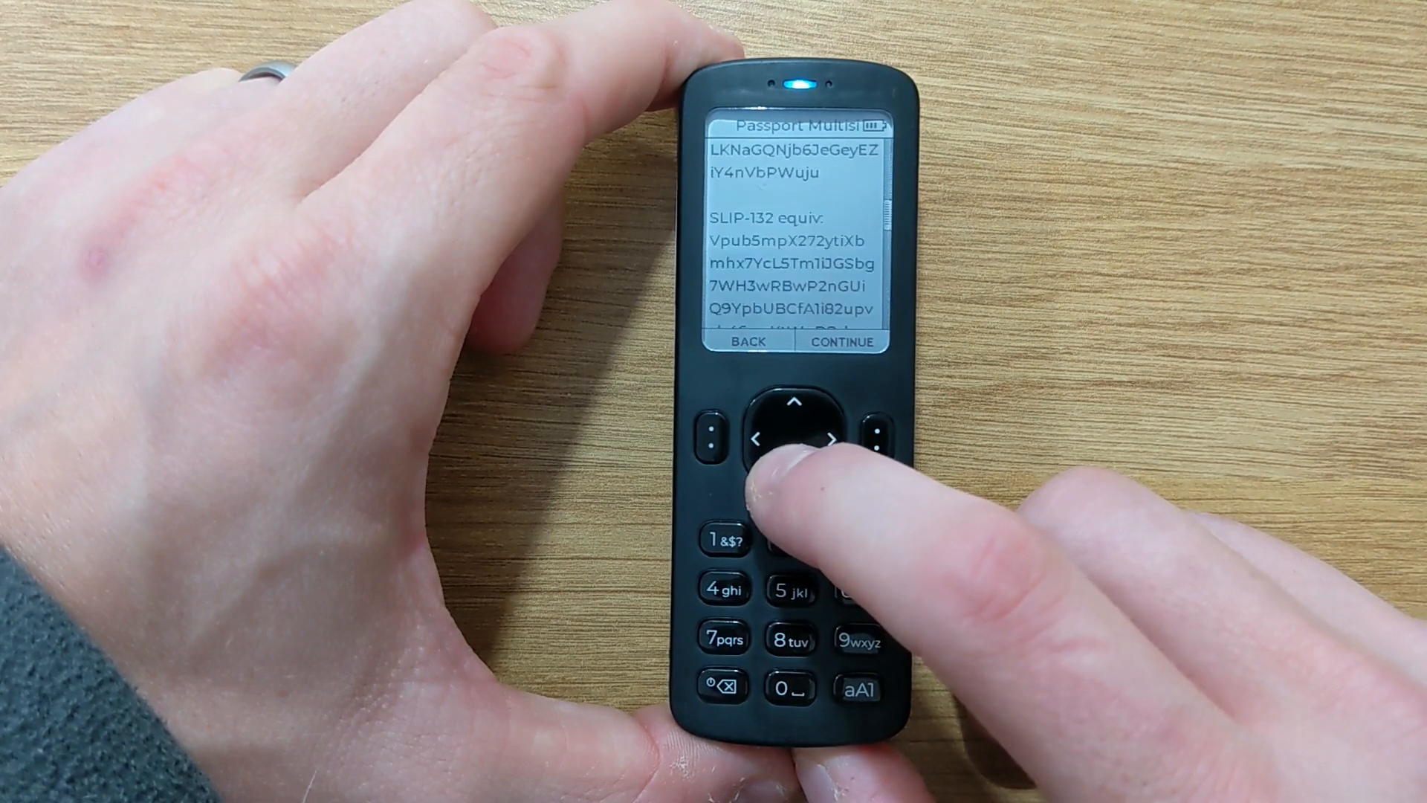
{"action": "left_click", "coordinate": [798, 439]}
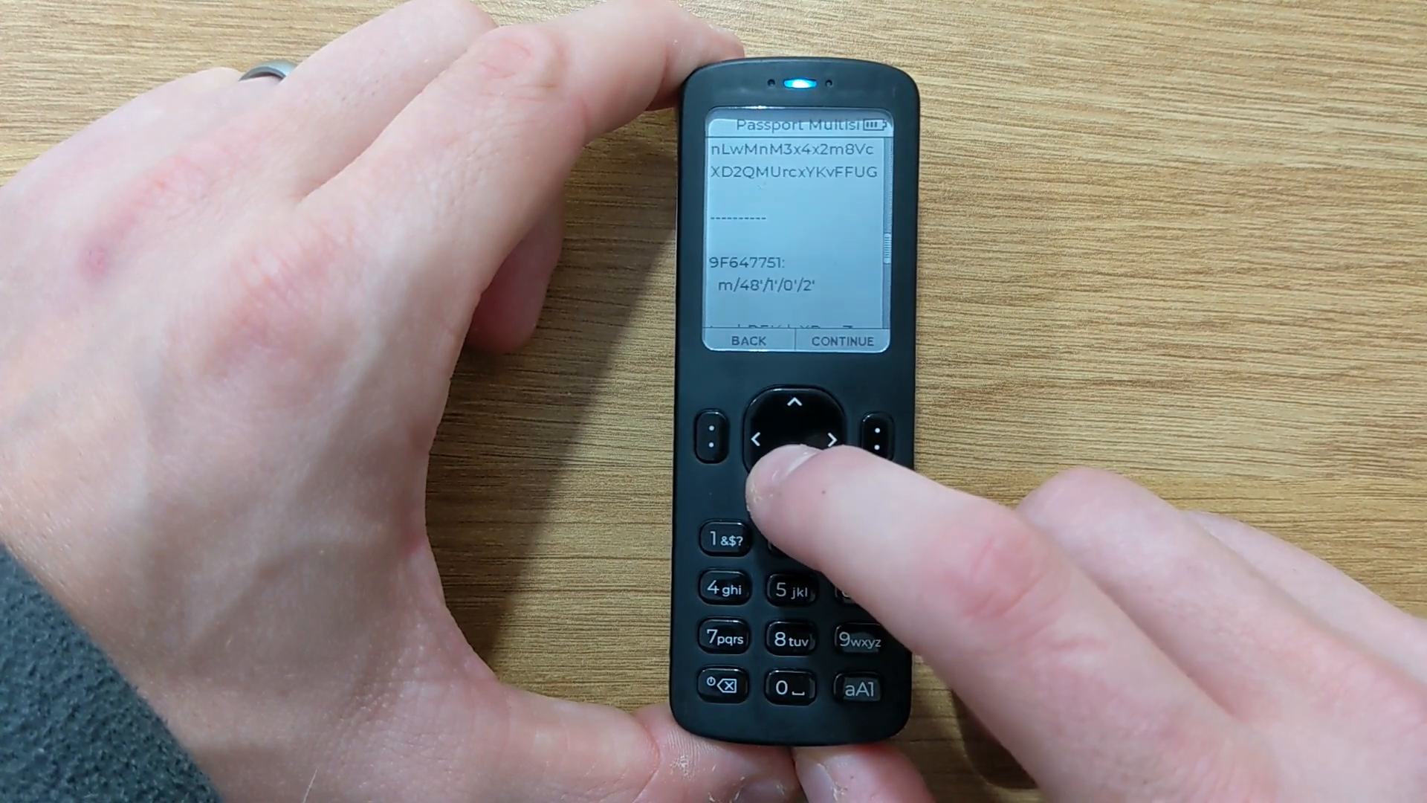
{"action": "left_click", "coordinate": [798, 453]}
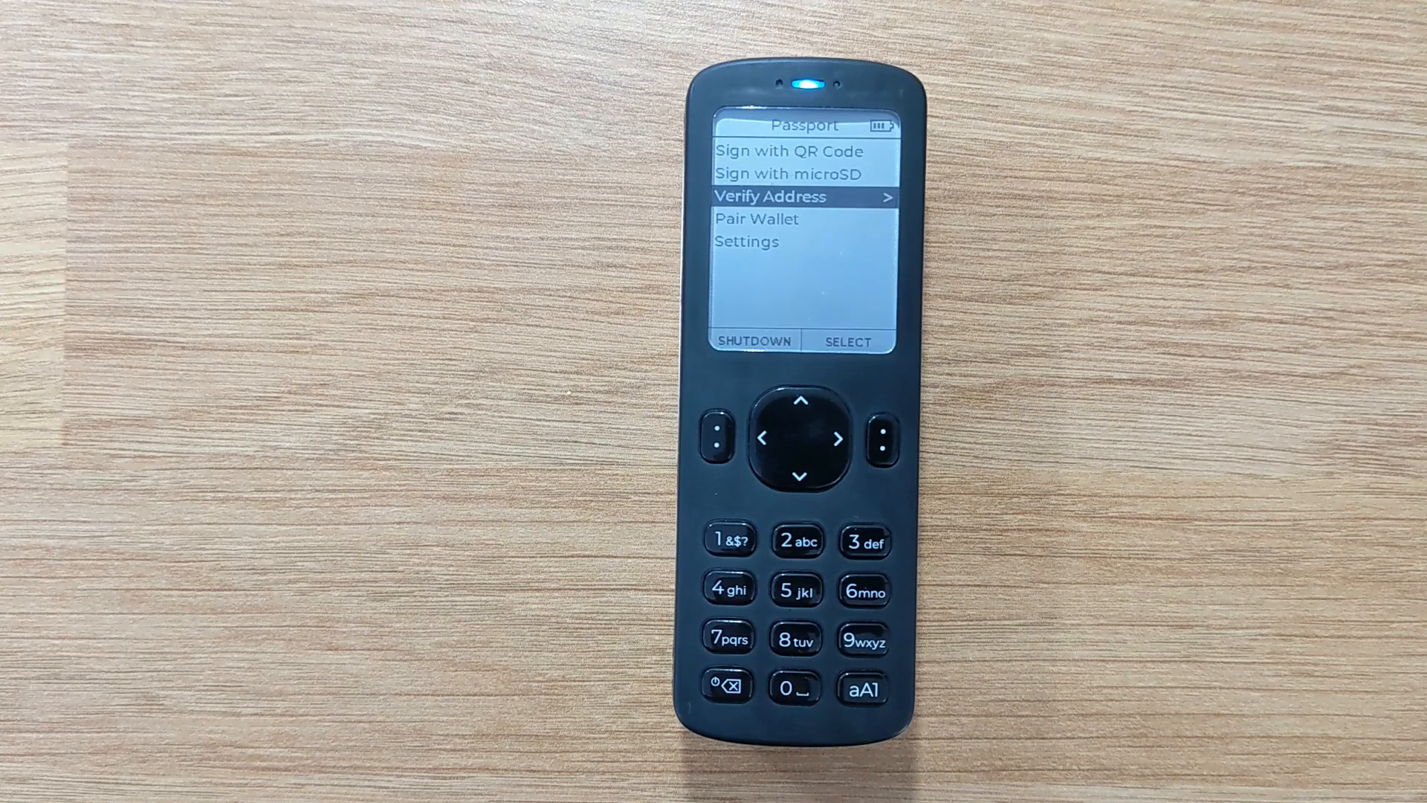
- Start Verify Address on the Primary (#0) account and scan the address QR code
{"action": "left_click", "coordinate": [846, 439]}
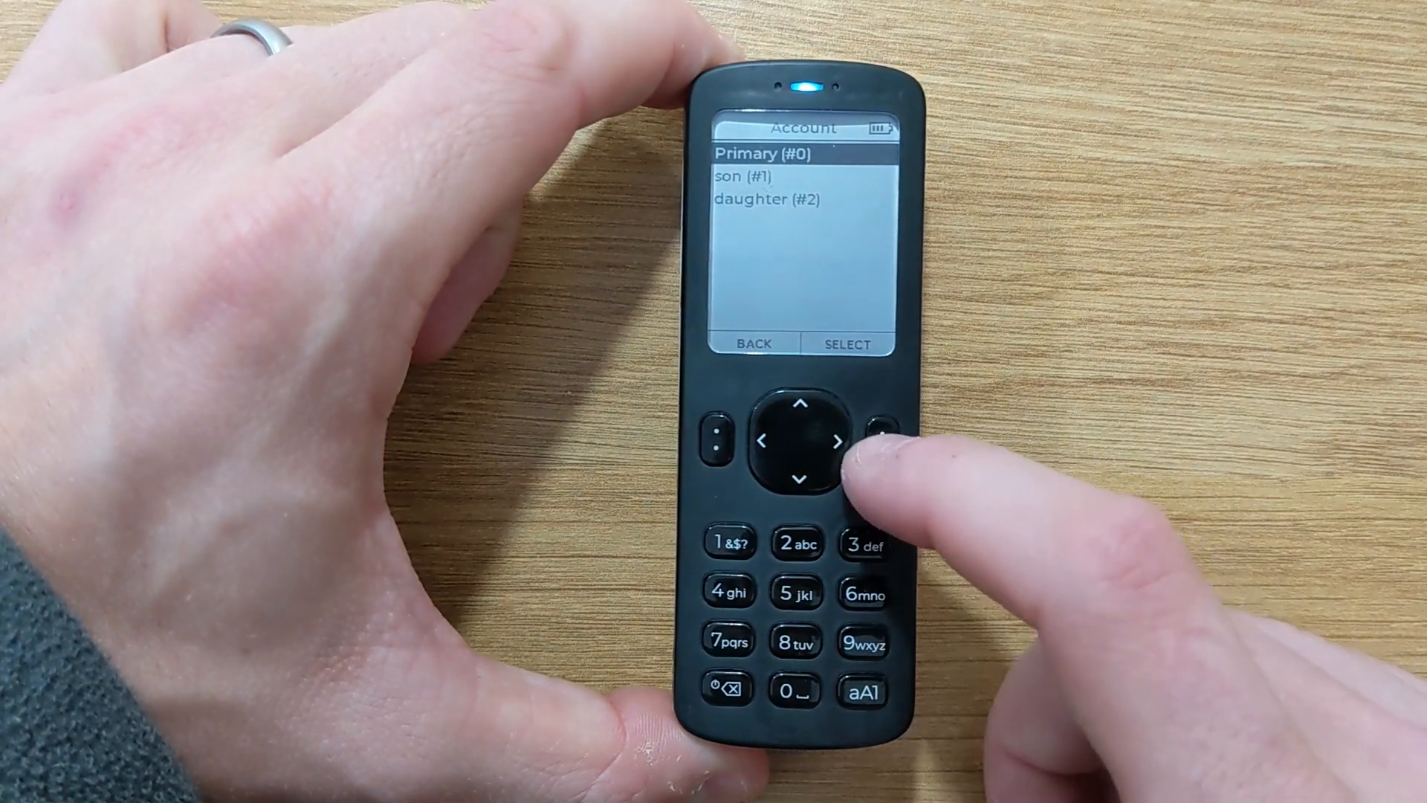
{"action": "left_click", "coordinate": [876, 428]}
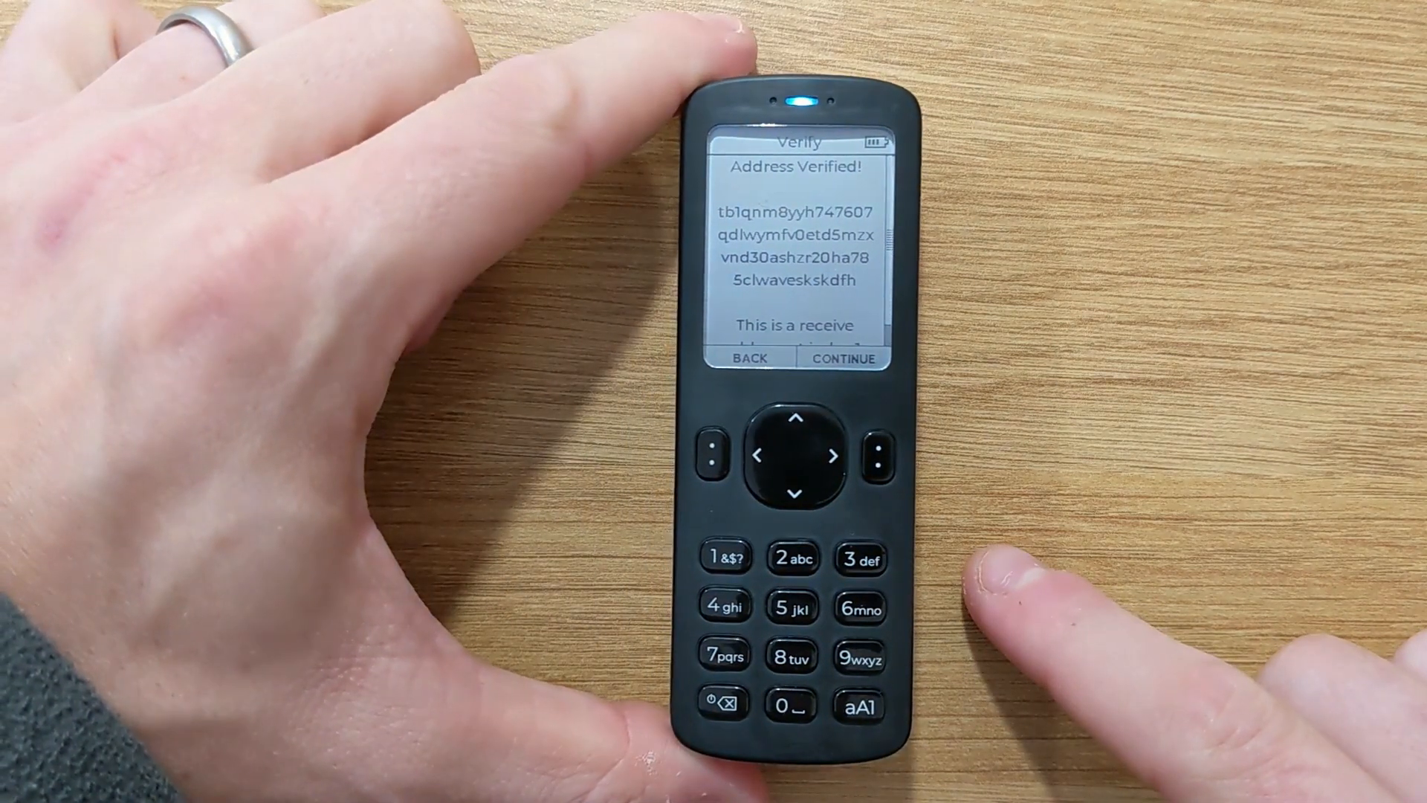